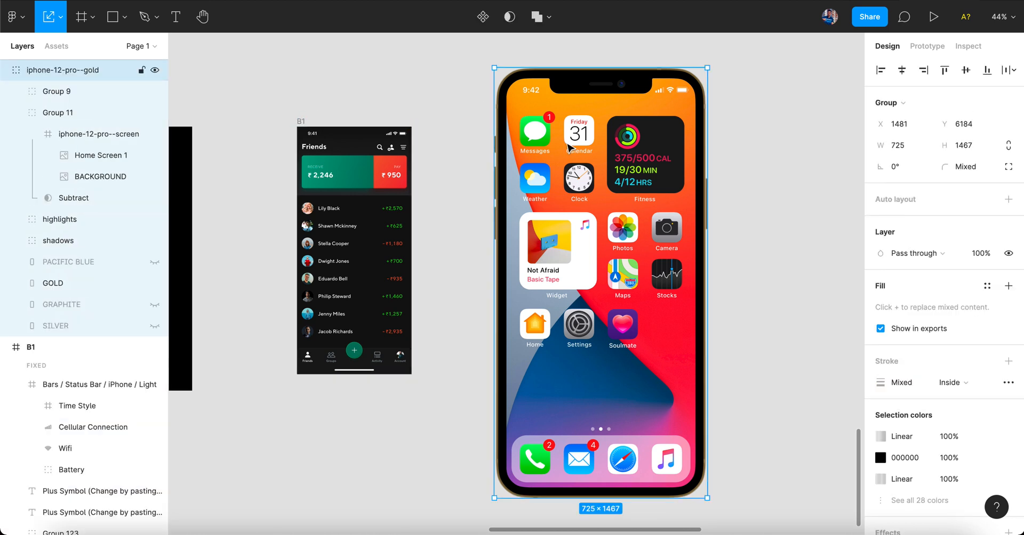
{"action": "mouse_move", "coordinate": [563, 147]}
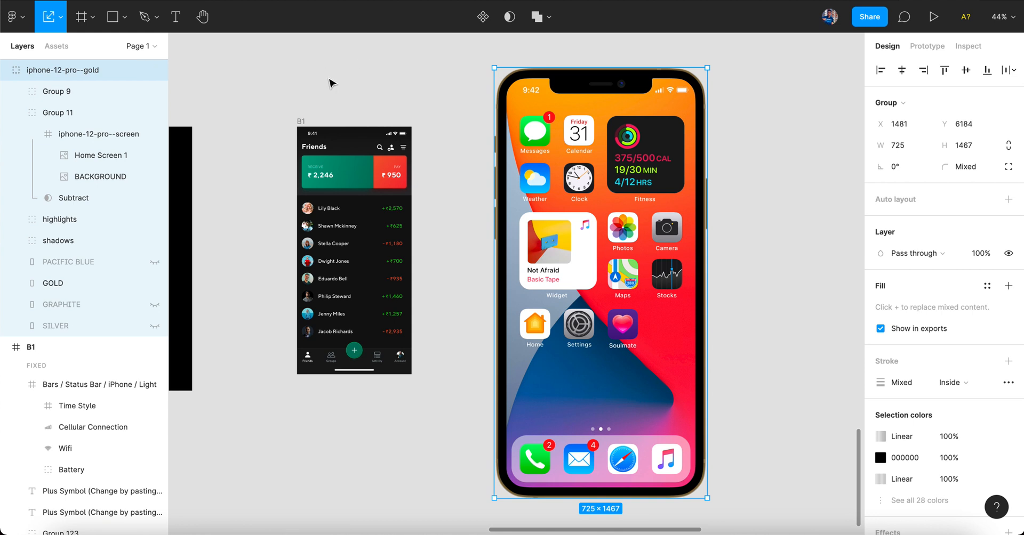
Draw a new empty white frame, Frame 2500, to the right of the B1 Friends screen
{"action": "left_click", "coordinate": [302, 124]}
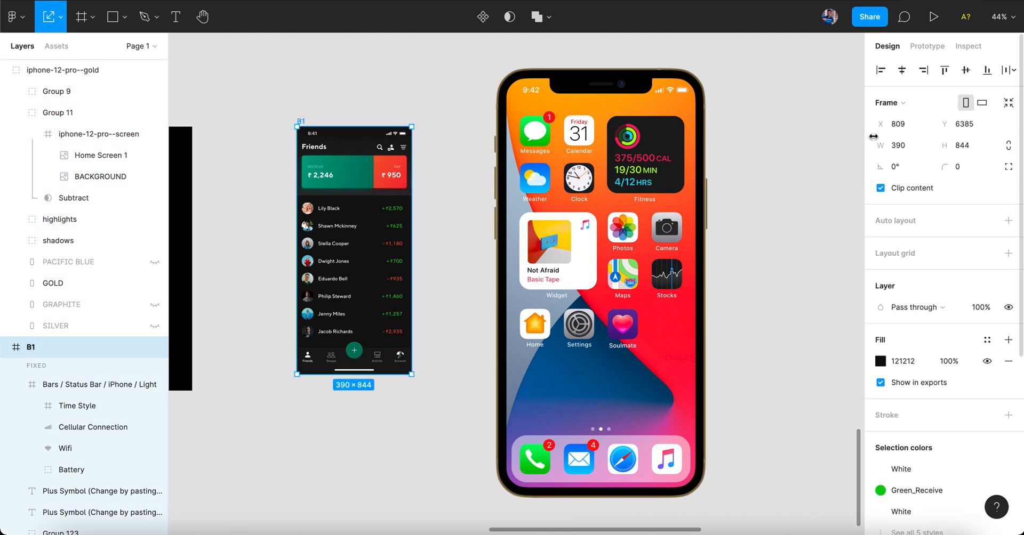
{"action": "left_click", "coordinate": [962, 145]}
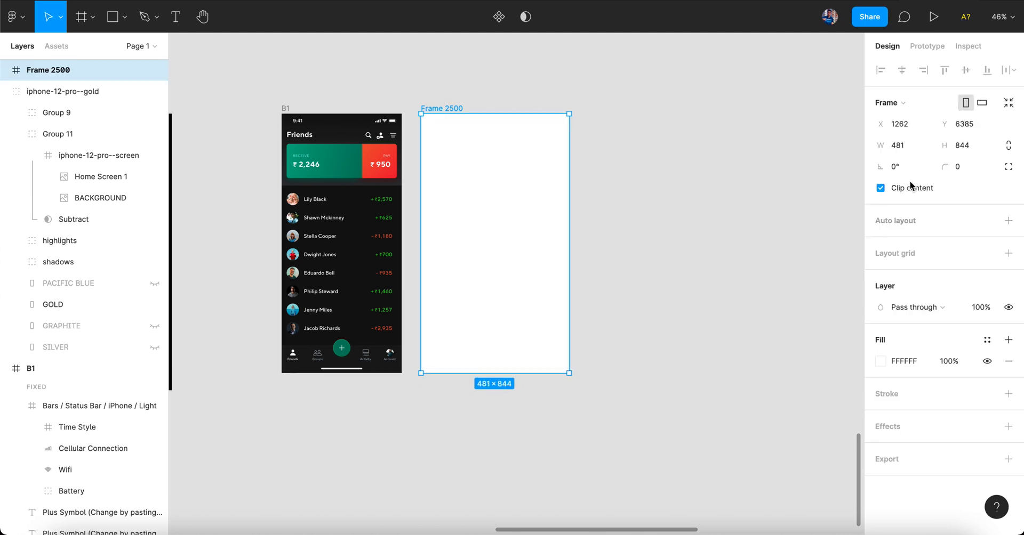
Set Frame 2500 to width 390, lock proportions, then widen it to 1170 for a 1170 × 2532 frame
{"action": "left_click", "coordinate": [898, 145]}
{"action": "type", "text": "390"}
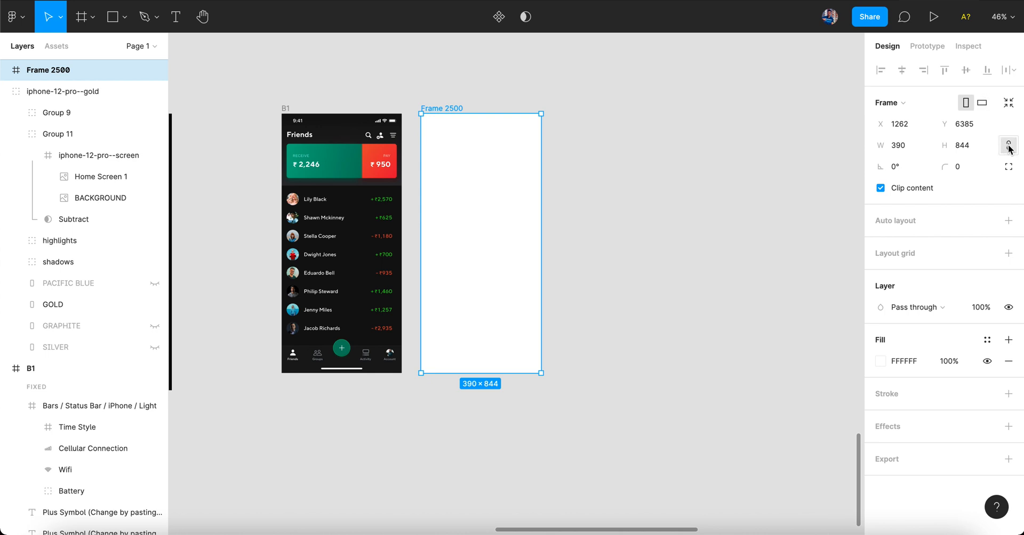
{"action": "left_click", "coordinate": [903, 145]}
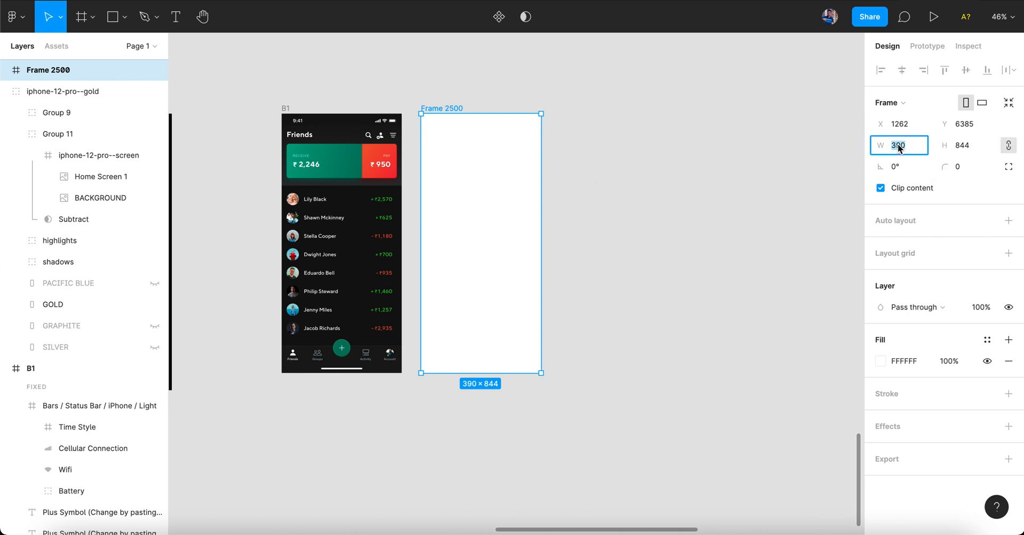
{"action": "type", "text": "1170"}
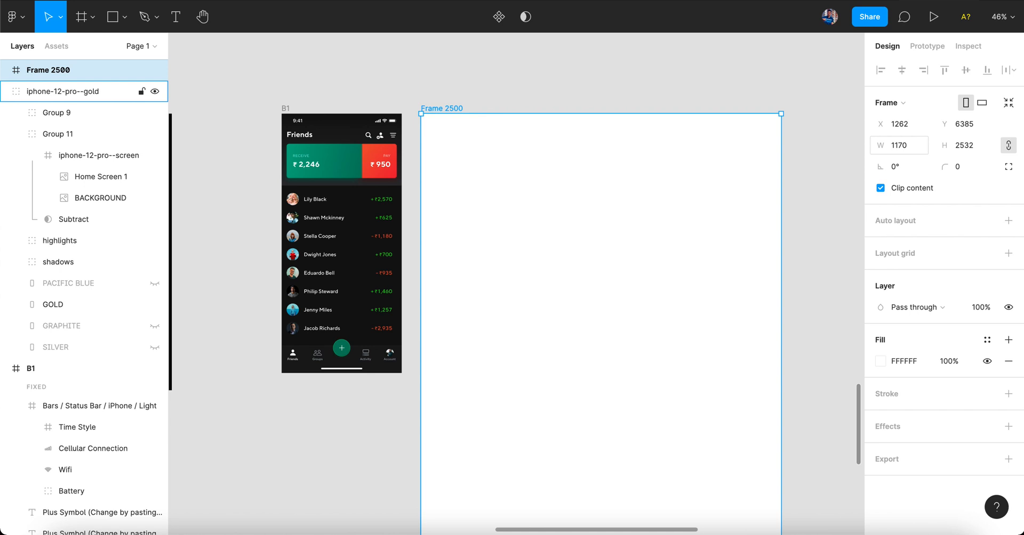
{"action": "scroll", "scroll_direction": "down", "scroll_amount": 3}
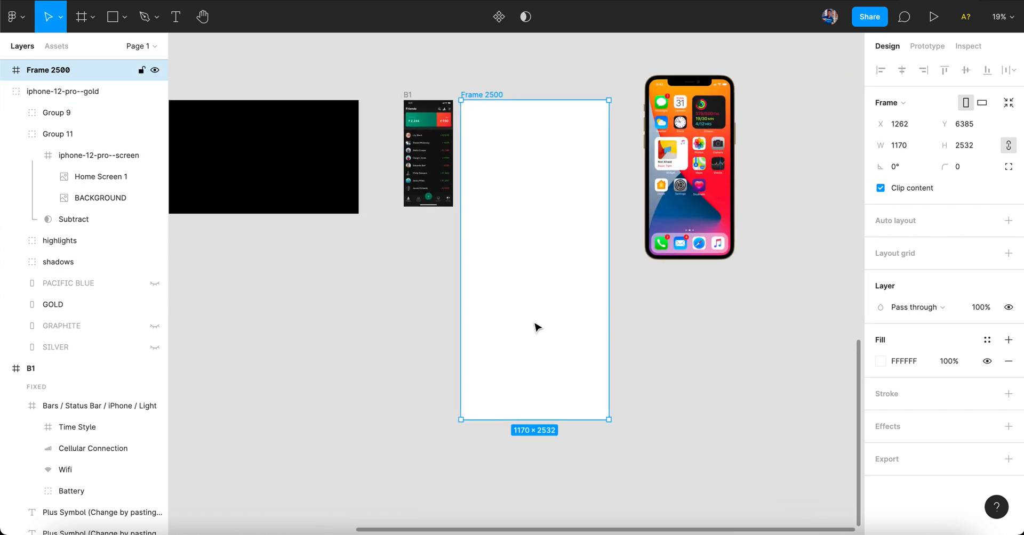
{"action": "mouse_move", "coordinate": [487, 288]}
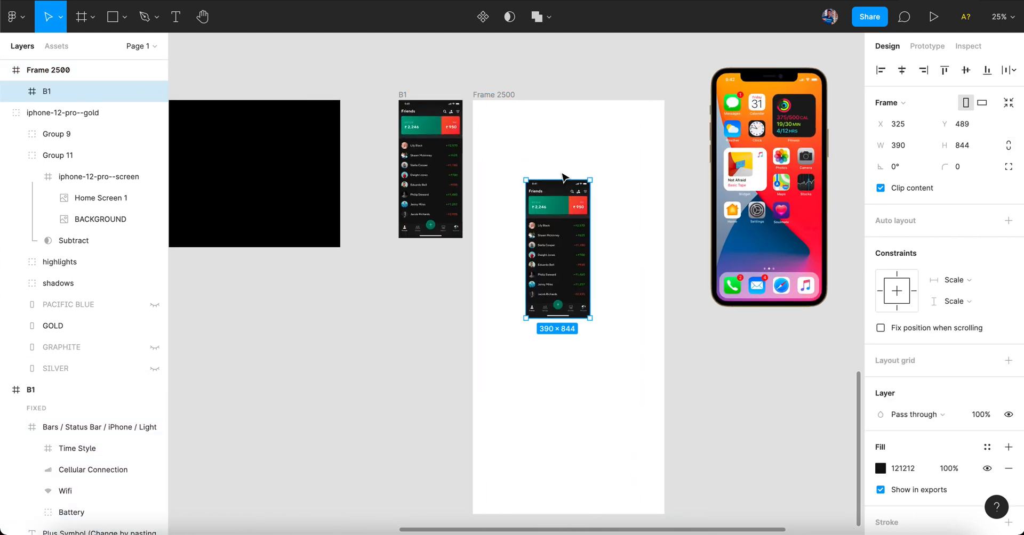
Position the pasted screen at X 0, Y 0 and scale it (K) to fill 1170 × 2532
{"action": "left_click", "coordinate": [945, 70]}
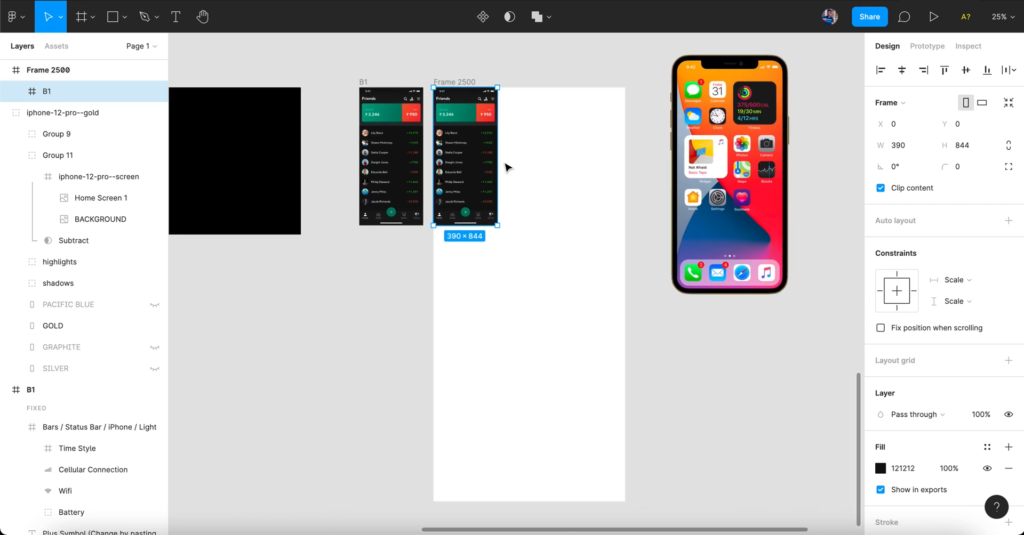
{"action": "mouse_move", "coordinate": [68, 25]}
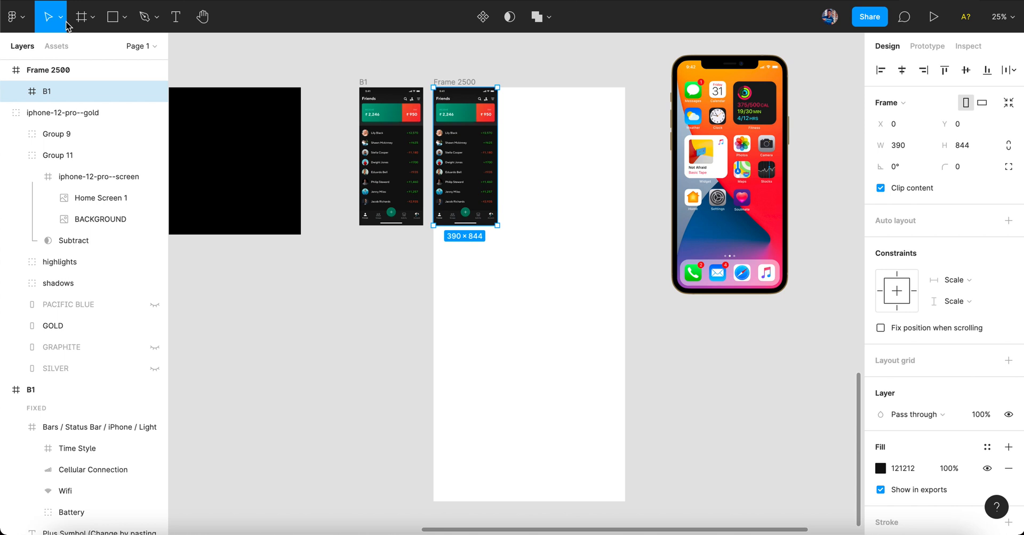
{"action": "left_click", "coordinate": [58, 16]}
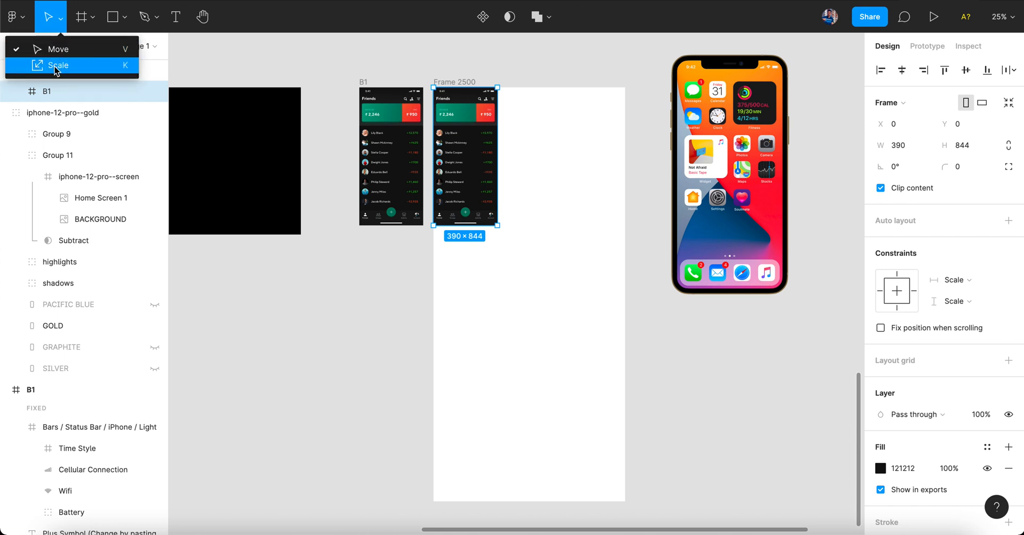
{"action": "left_click", "coordinate": [59, 65]}
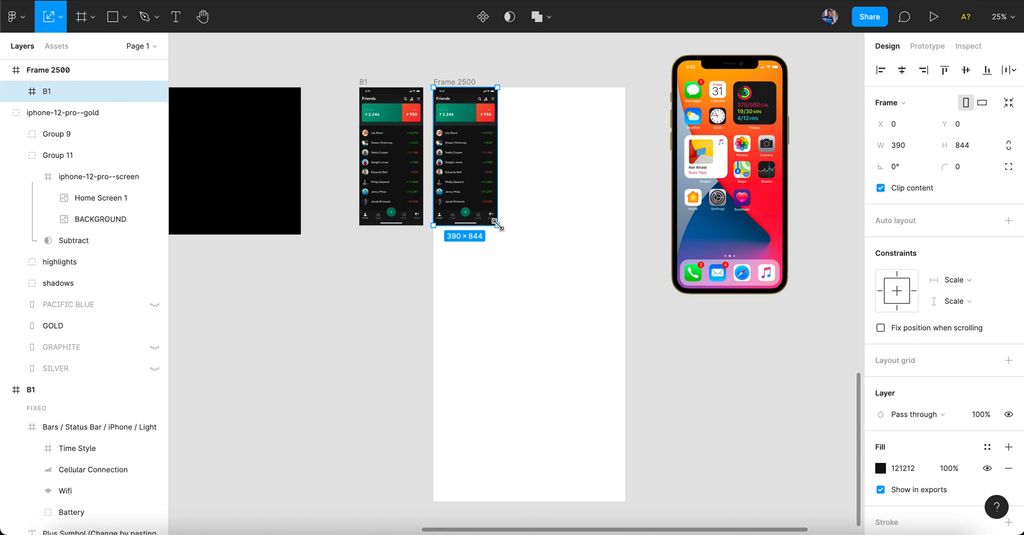
{"action": "left_click_drag", "start_coordinate": [499, 226], "coordinate": [590, 427]}
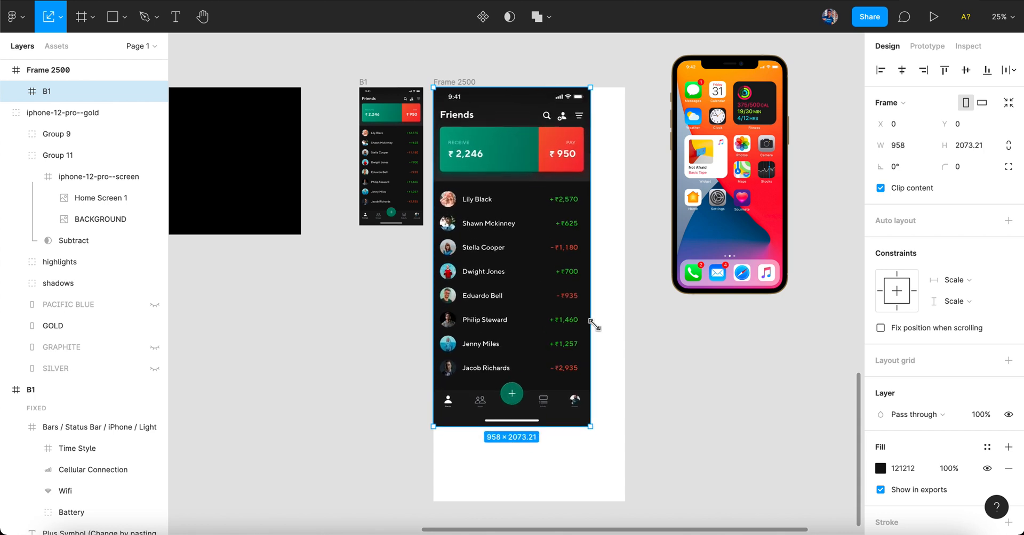
{"action": "left_click_drag", "start_coordinate": [590, 427], "coordinate": [626, 501]}
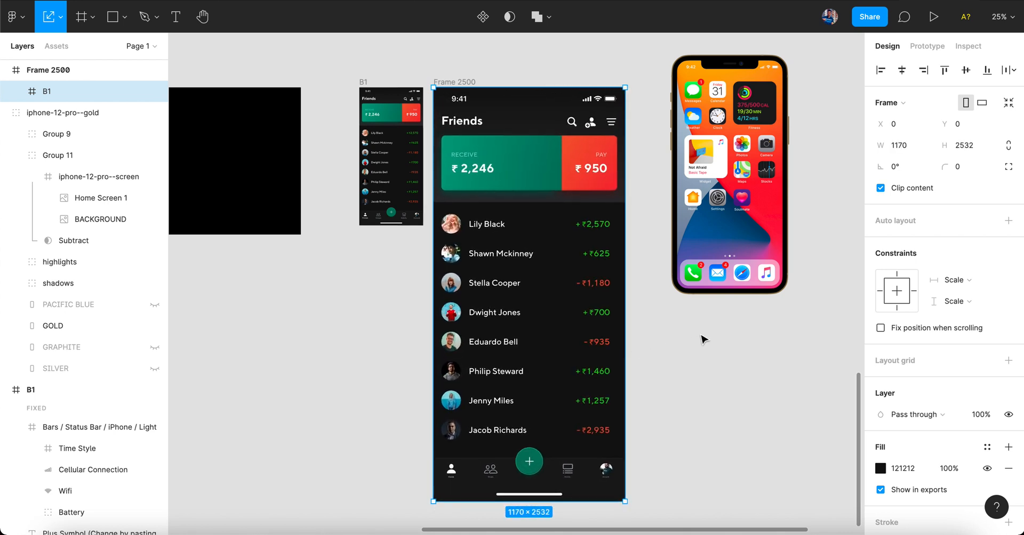
{"action": "left_click", "coordinate": [47, 70]}
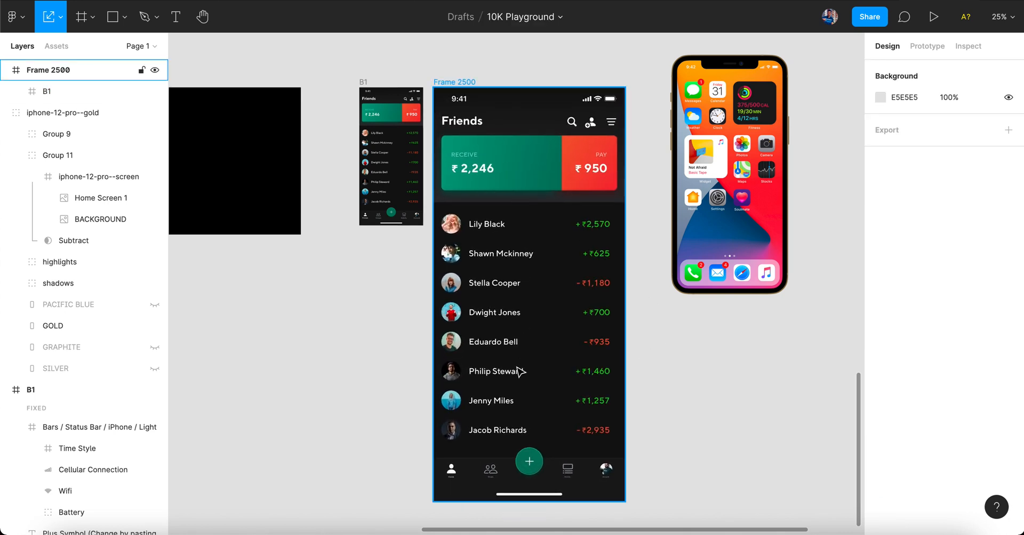
{"action": "mouse_move", "coordinate": [513, 372]}
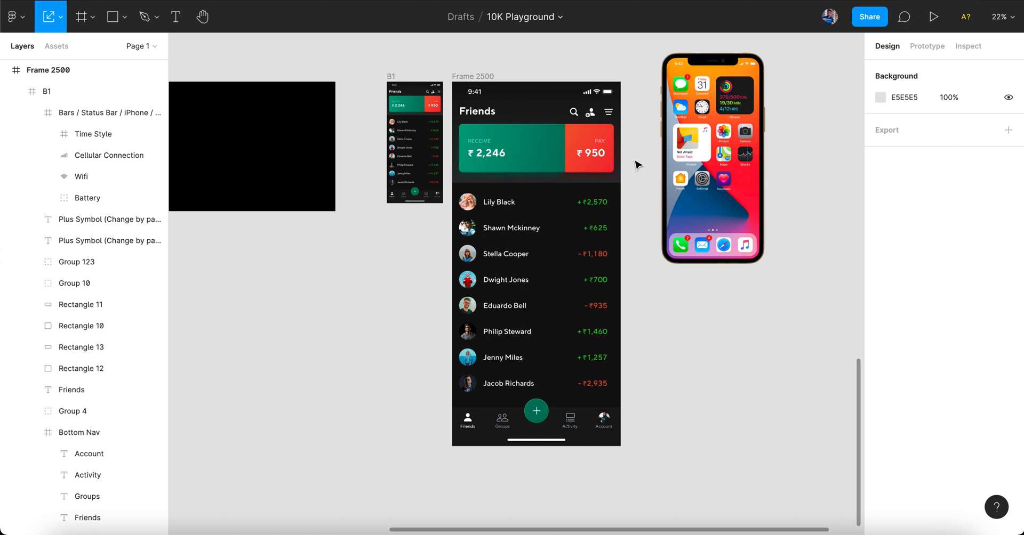
Rasterize Frame 2500 into a single 1170 × 2532 image of the Friends screen
{"action": "left_click", "coordinate": [473, 77]}
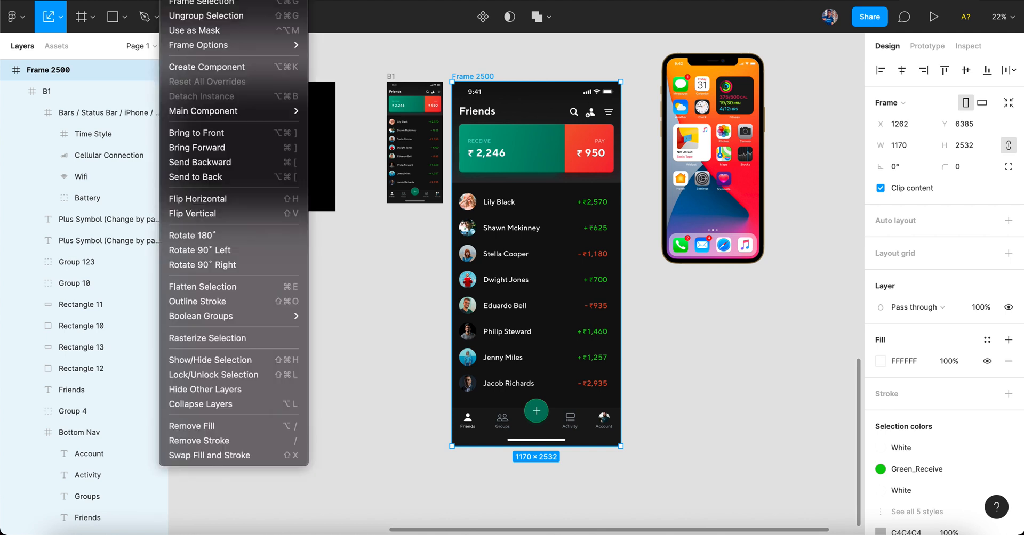
{"action": "mouse_move", "coordinate": [209, 198]}
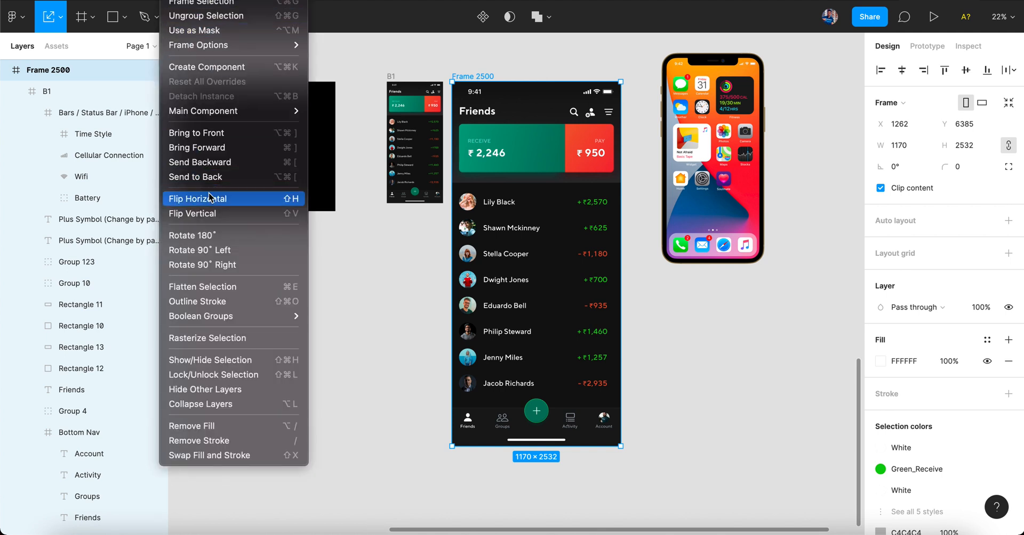
{"action": "mouse_move", "coordinate": [207, 338]}
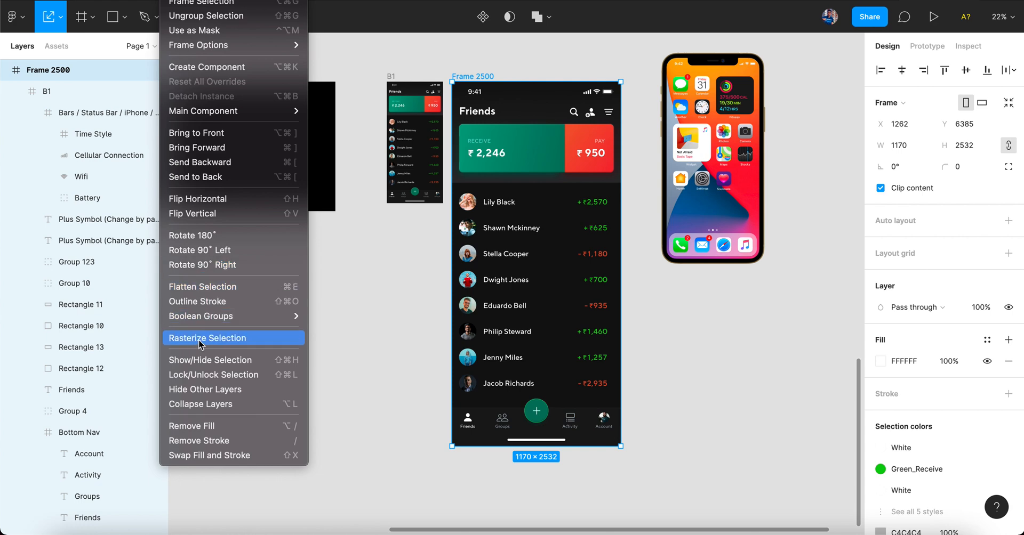
{"action": "left_click", "coordinate": [208, 338]}
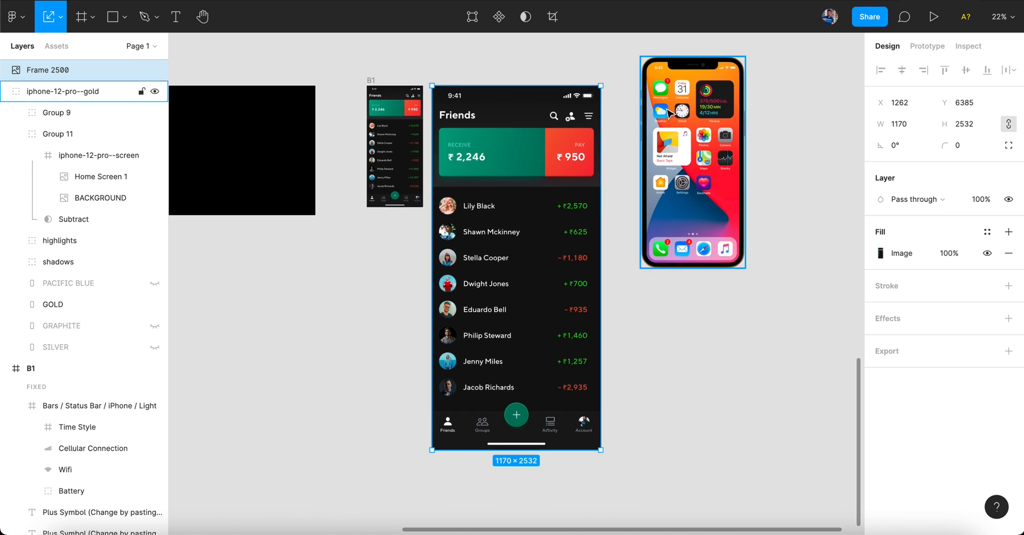
{"action": "right_click", "coordinate": [516, 262]}
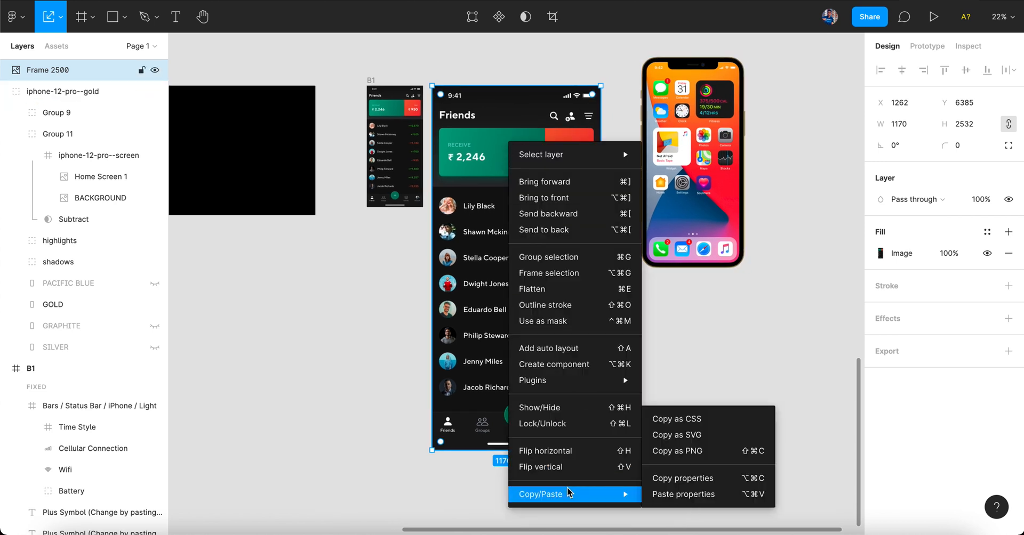
{"action": "mouse_move", "coordinate": [682, 479]}
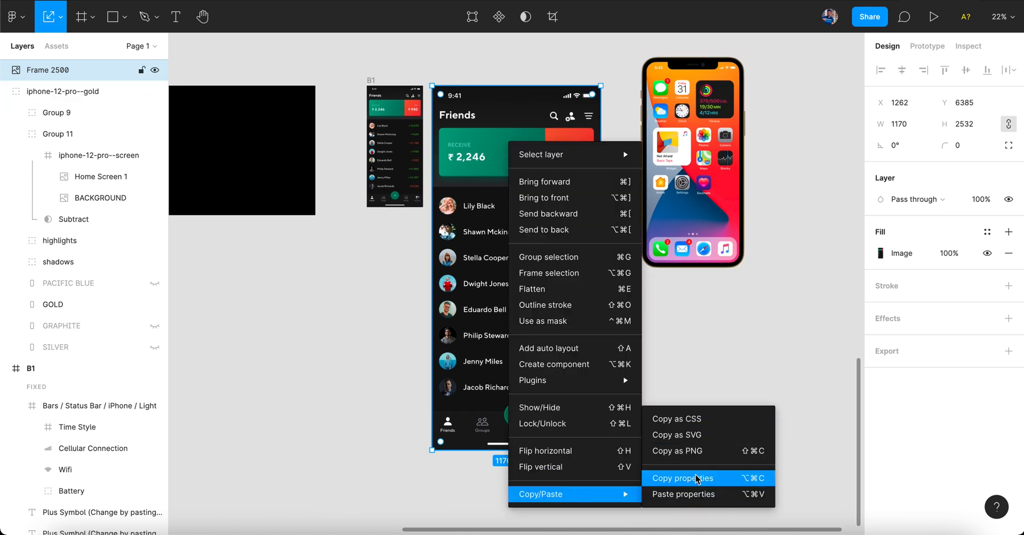
{"action": "mouse_move", "coordinate": [718, 482]}
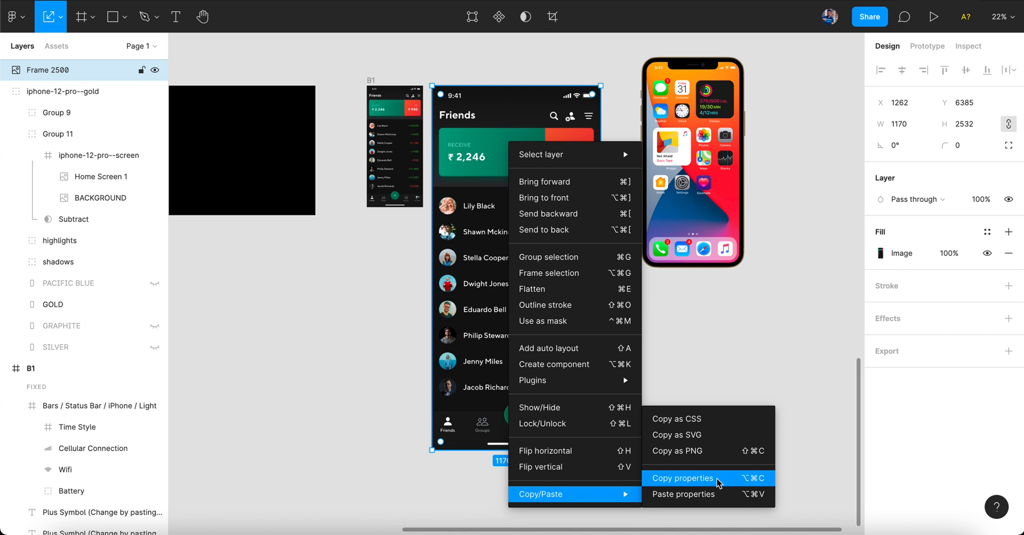
Copy the rasterized screen's properties to transfer its image fill onto Home Screen 1
{"action": "left_click", "coordinate": [682, 478]}
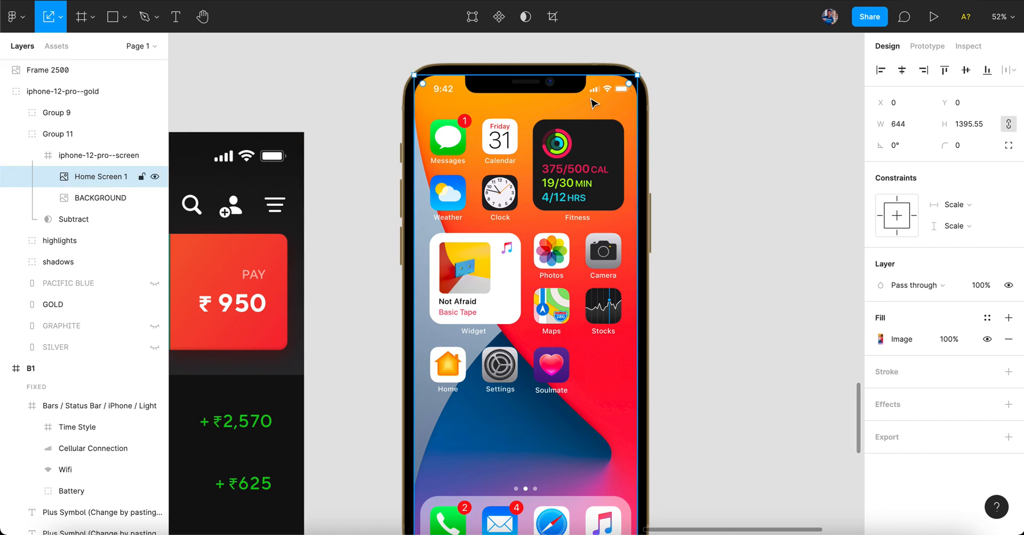
{"action": "mouse_move", "coordinate": [520, 138]}
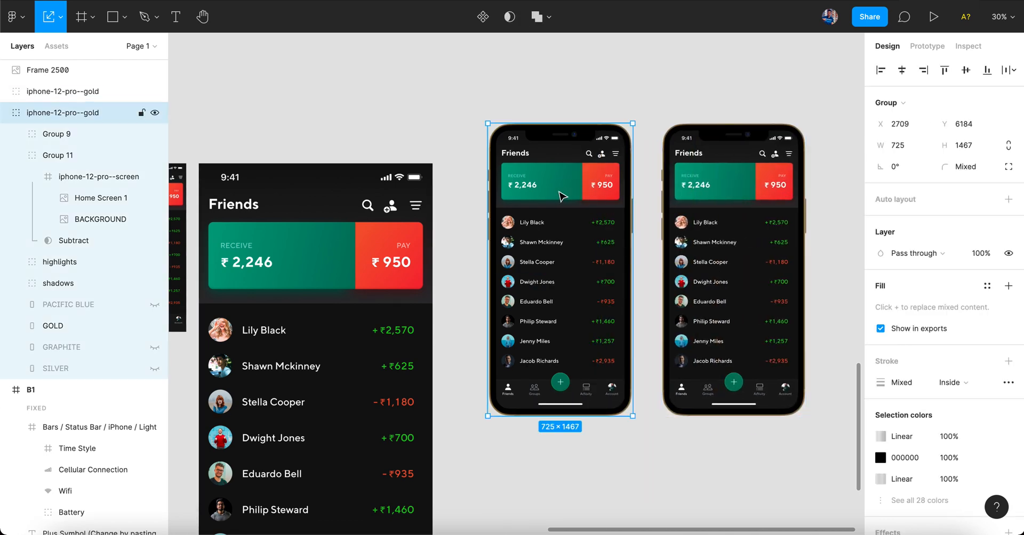
Rasterize the small B1 Friends frame into an image and compare the two mockups
{"action": "scroll", "scroll_direction": "down", "scroll_amount": 3}
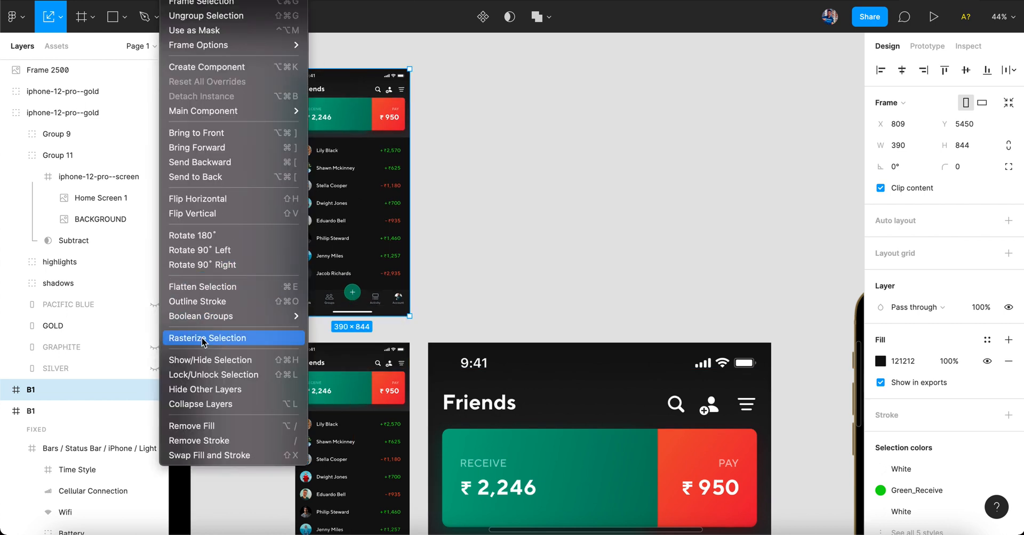
{"action": "left_click", "coordinate": [206, 338]}
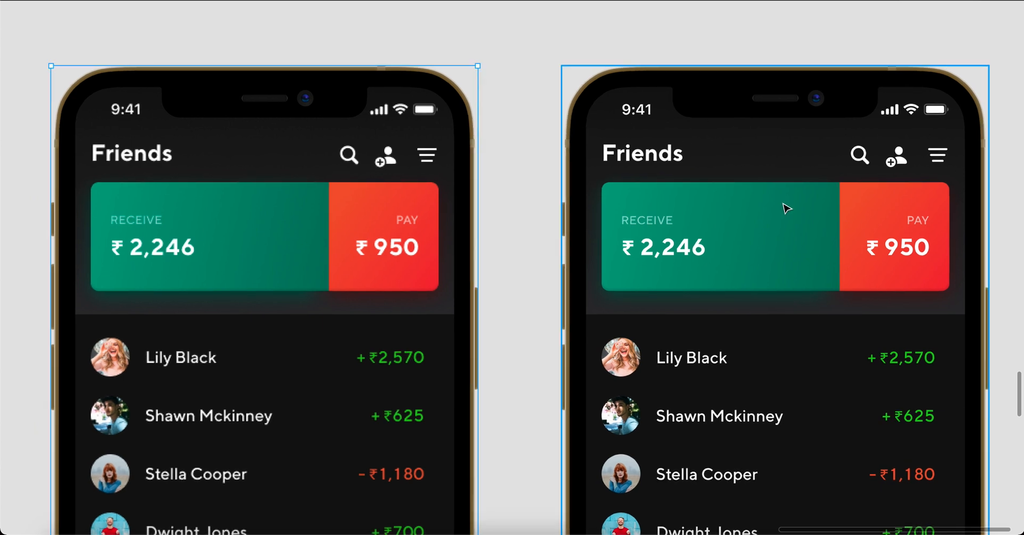
{"action": "mouse_move", "coordinate": [752, 264]}
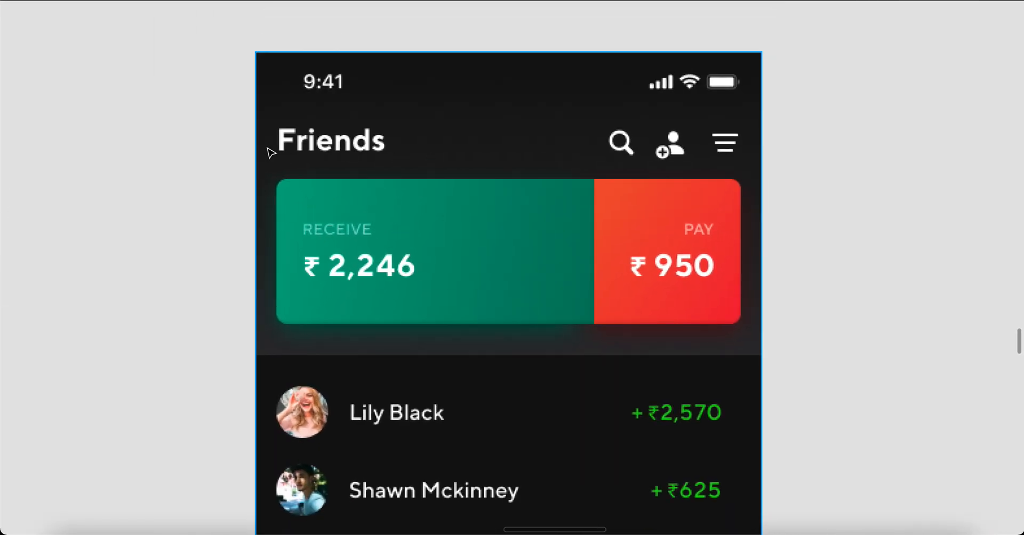
{"action": "mouse_move", "coordinate": [313, 145]}
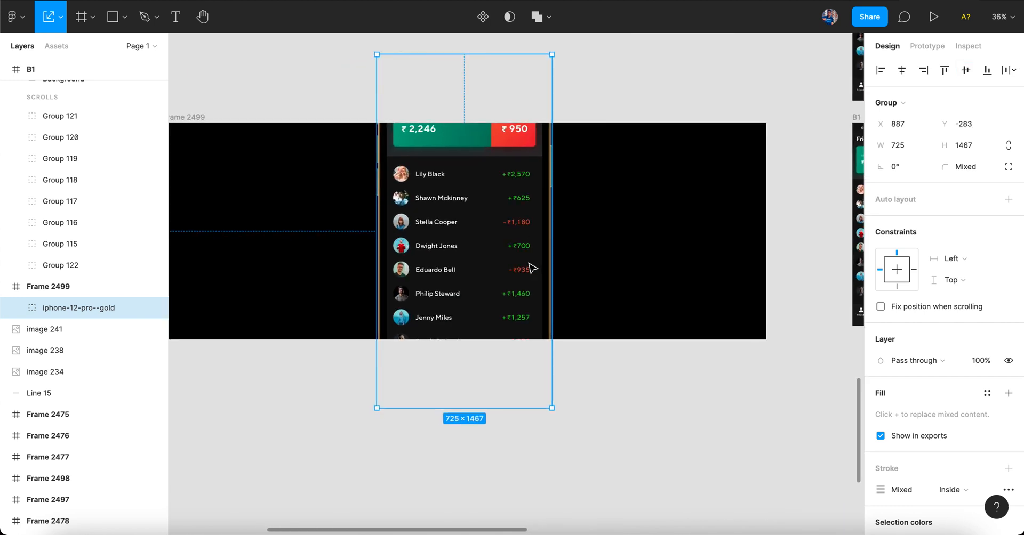
{"action": "mouse_move", "coordinate": [552, 407]}
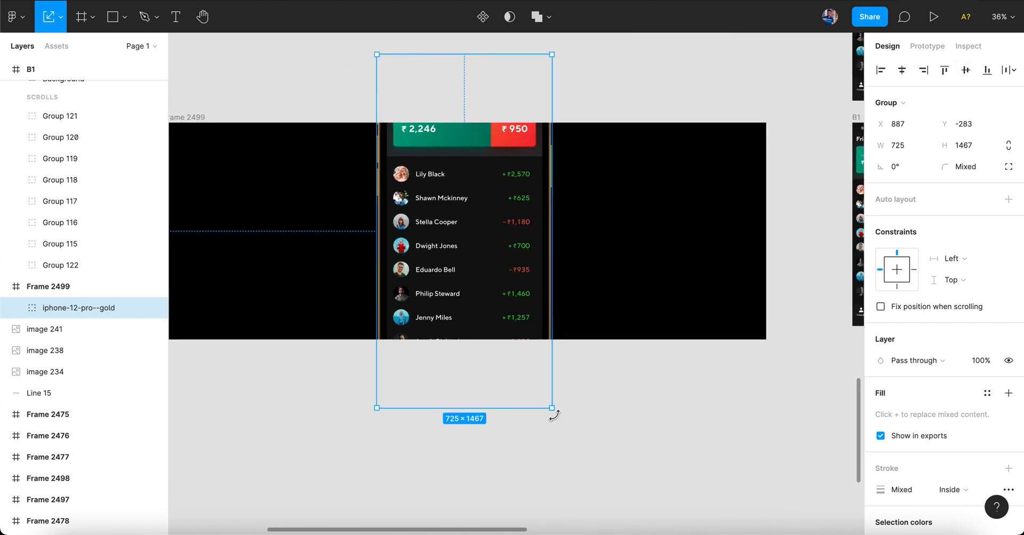
Shrink the mockup group to about 615 × 1245 inside Frame 2499 and preview the result
{"action": "left_click_drag", "start_coordinate": [553, 408], "coordinate": [542, 354]}
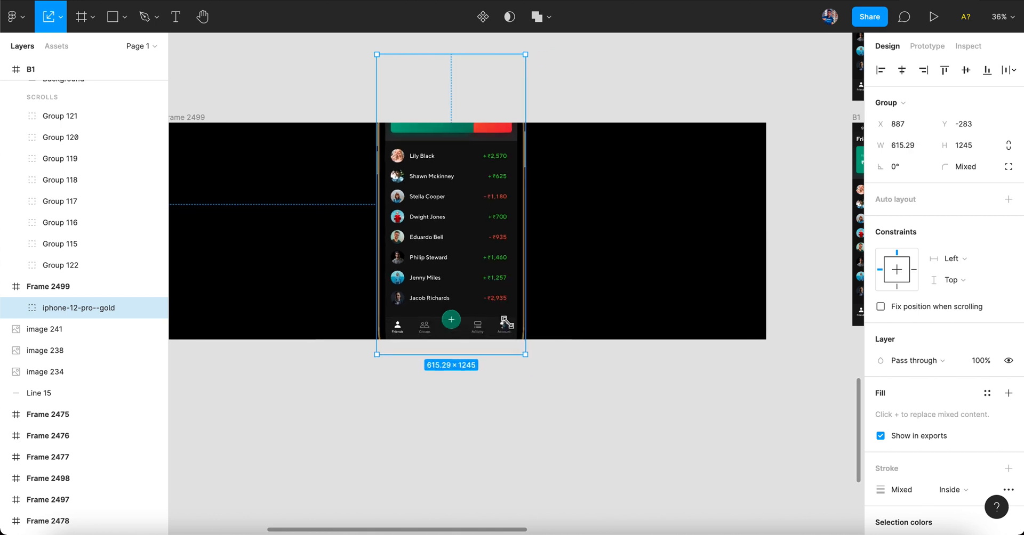
{"action": "left_click", "coordinate": [529, 364]}
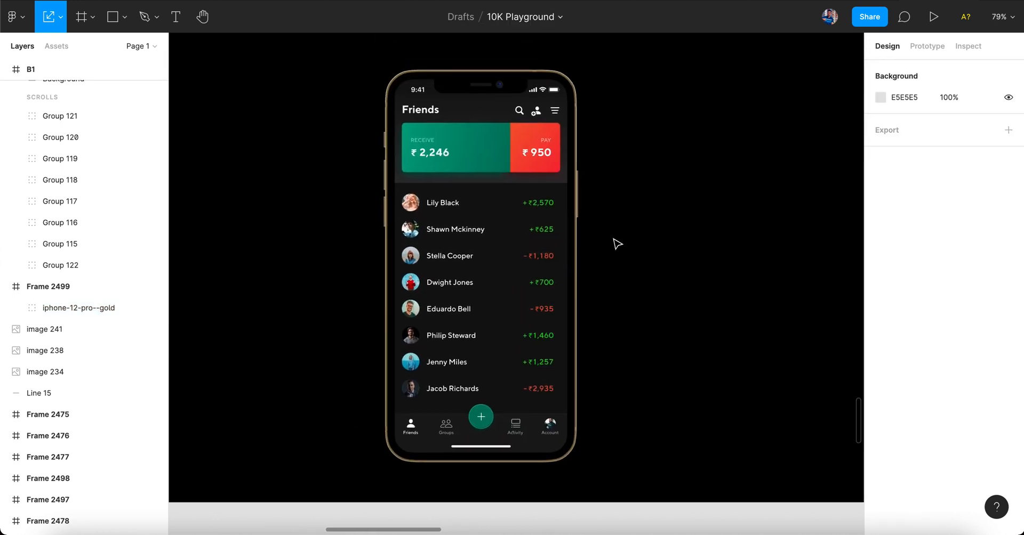
{"action": "left_click", "coordinate": [936, 16]}
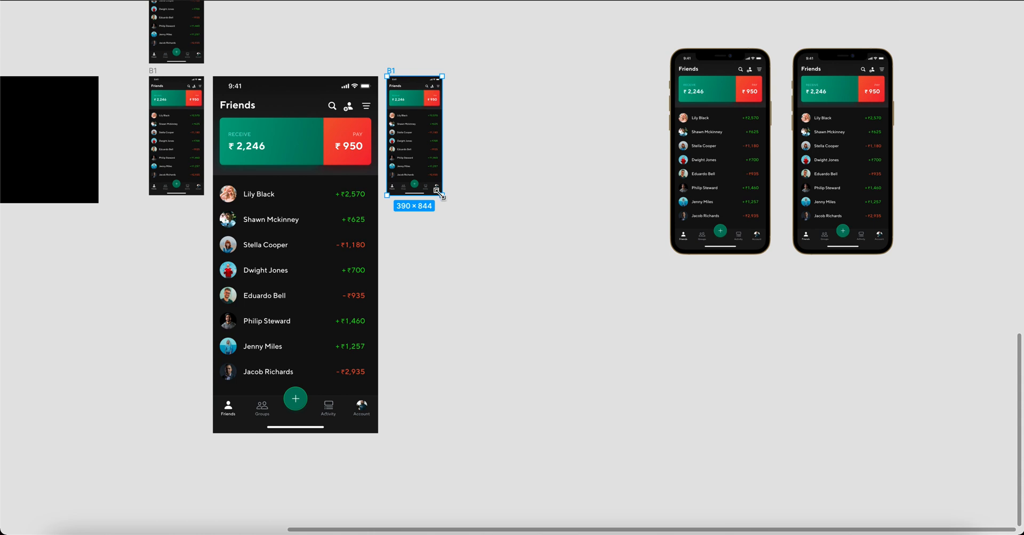
Resize the mockup to about 369 × 747 and centre it inside Frame 2499
{"action": "left_click_drag", "start_coordinate": [443, 190], "coordinate": [552, 432]}
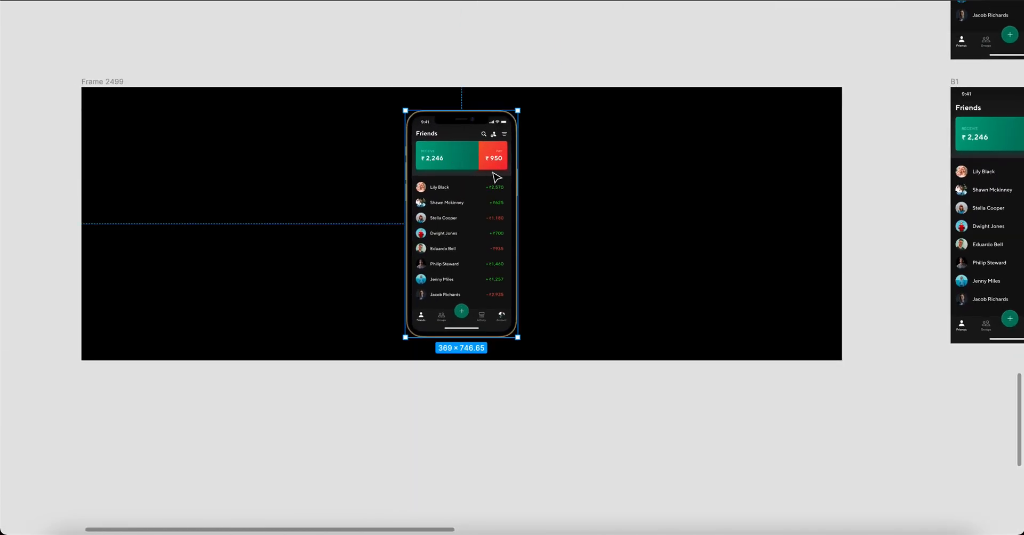
{"action": "mouse_move", "coordinate": [510, 31]}
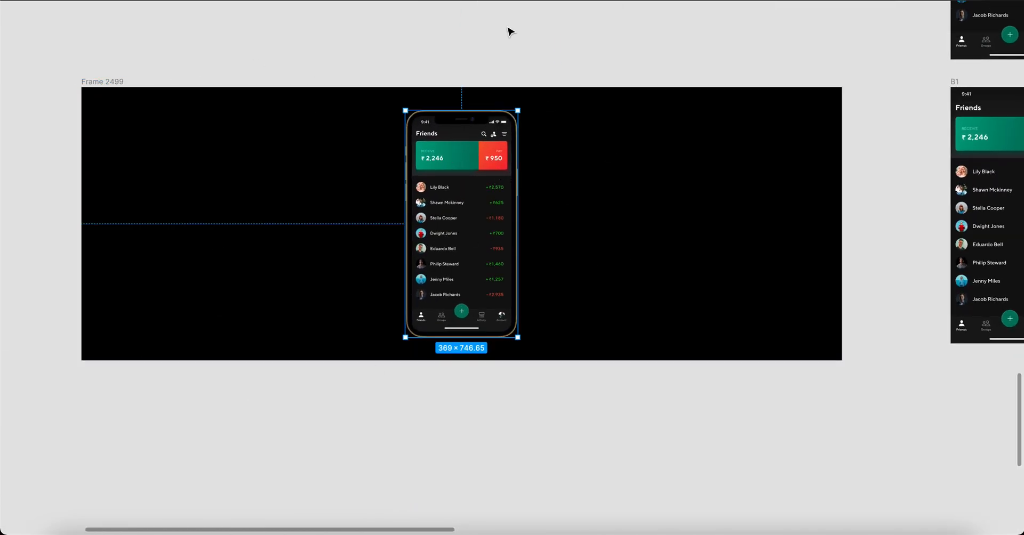